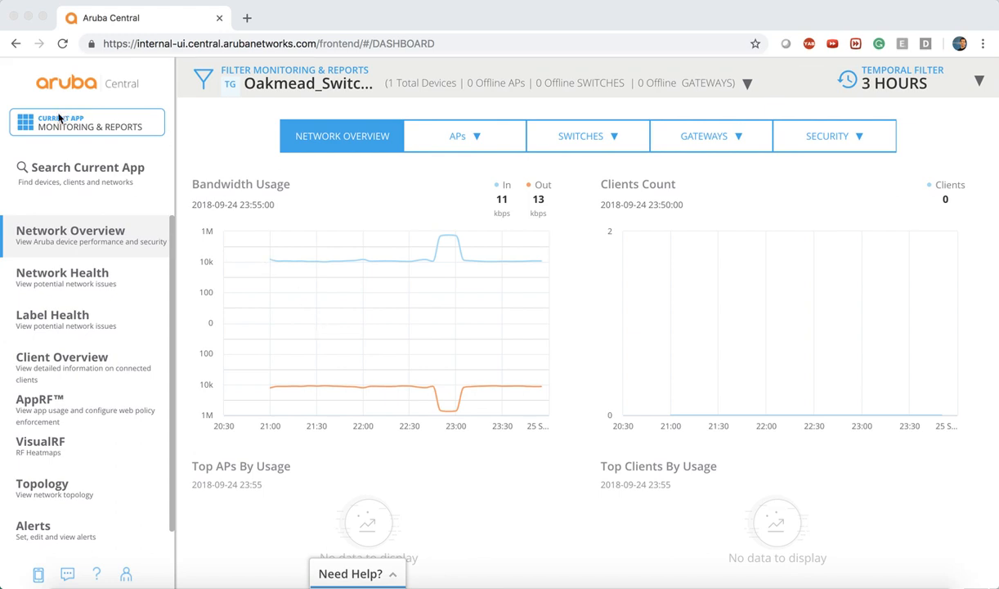
- Switch the current app to Wireless Management, landing on its Templates list
left_click(87, 121)
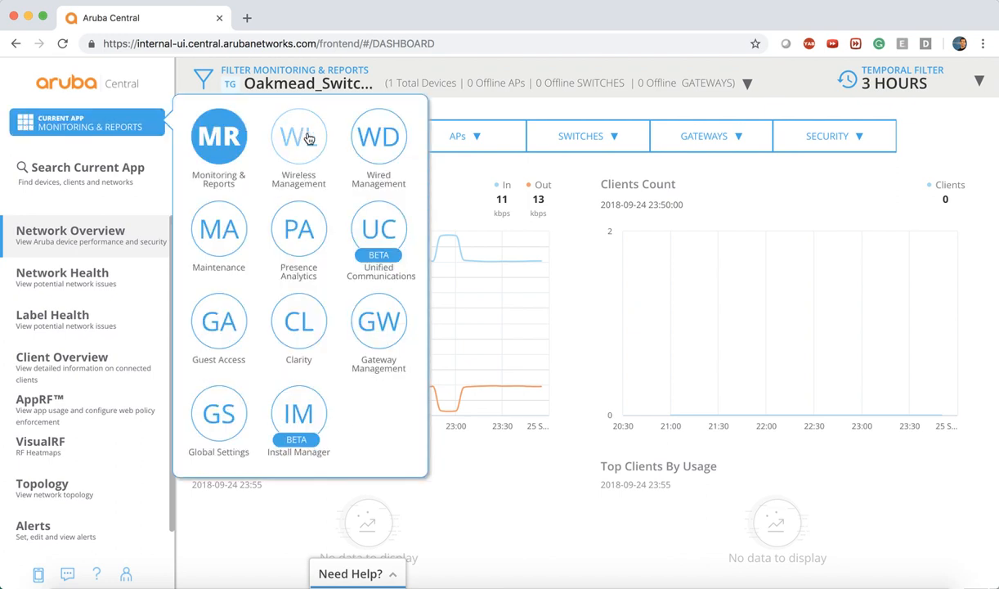
left_click(300, 138)
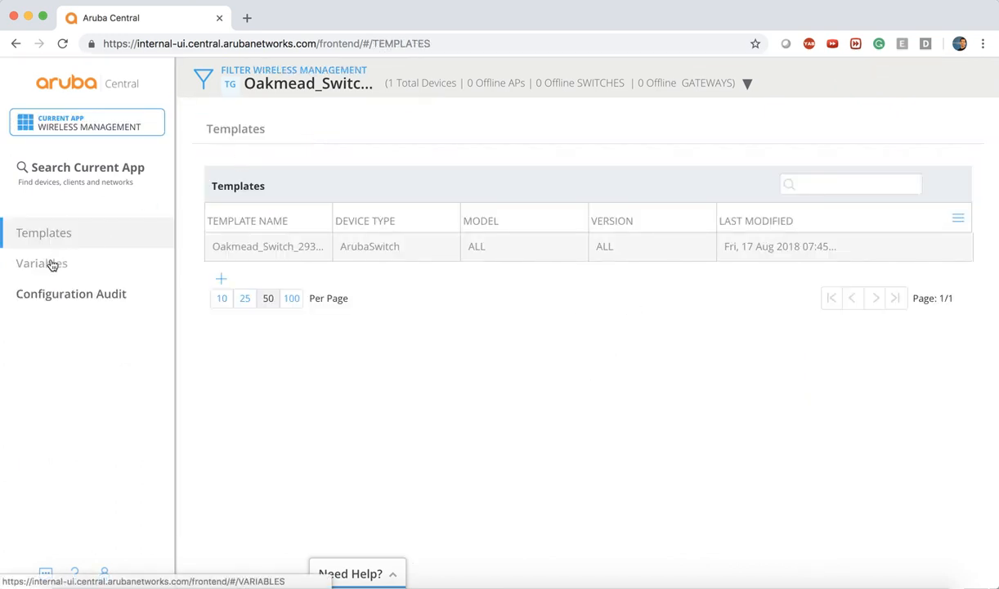
- From the Variables page, download and save the sample variables CSV, then launch the downloaded file
left_click(41, 261)
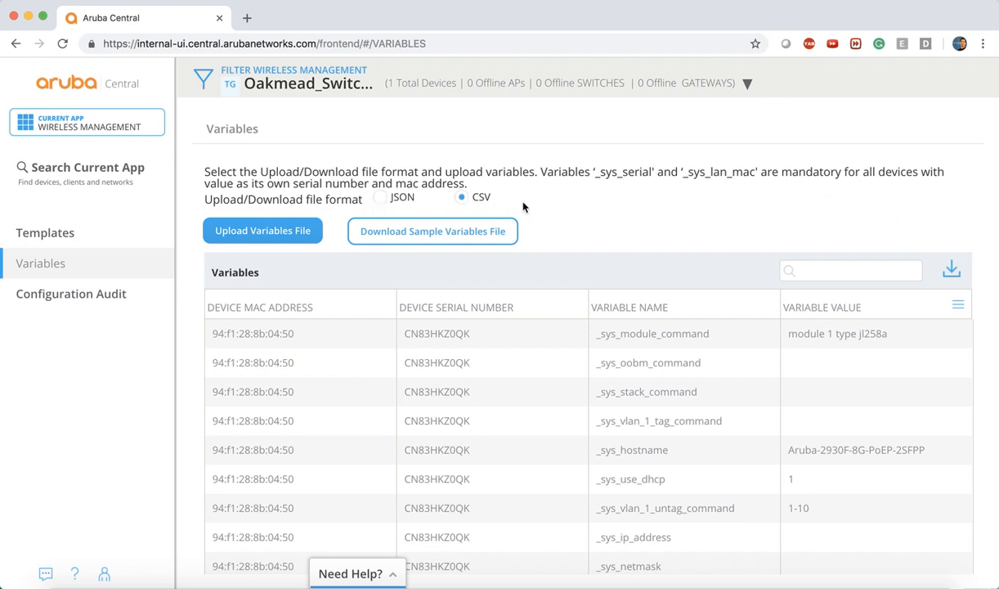
mouse_move(445, 232)
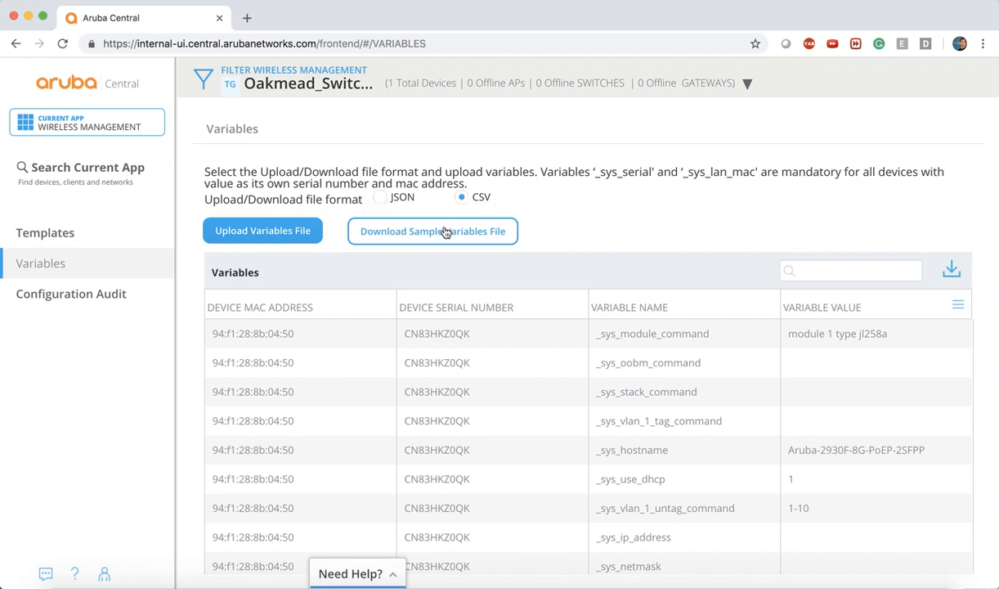
left_click(432, 231)
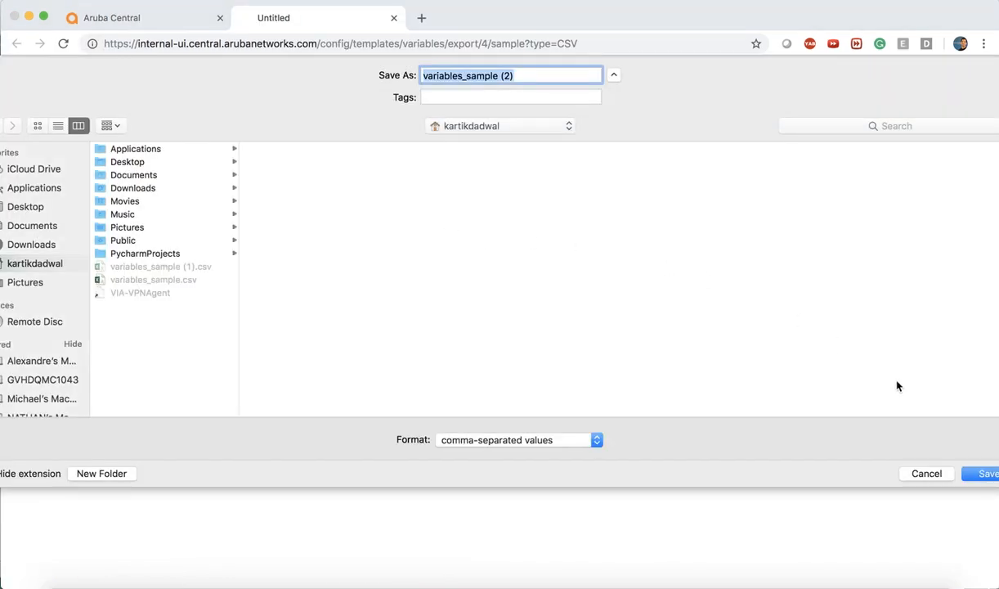
left_click(988, 474)
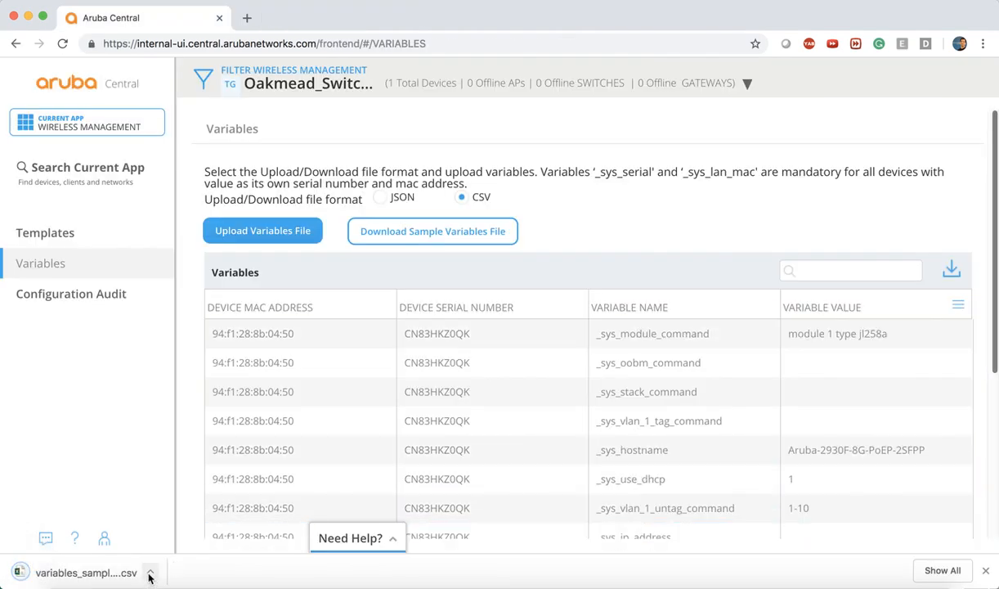
left_click(150, 573)
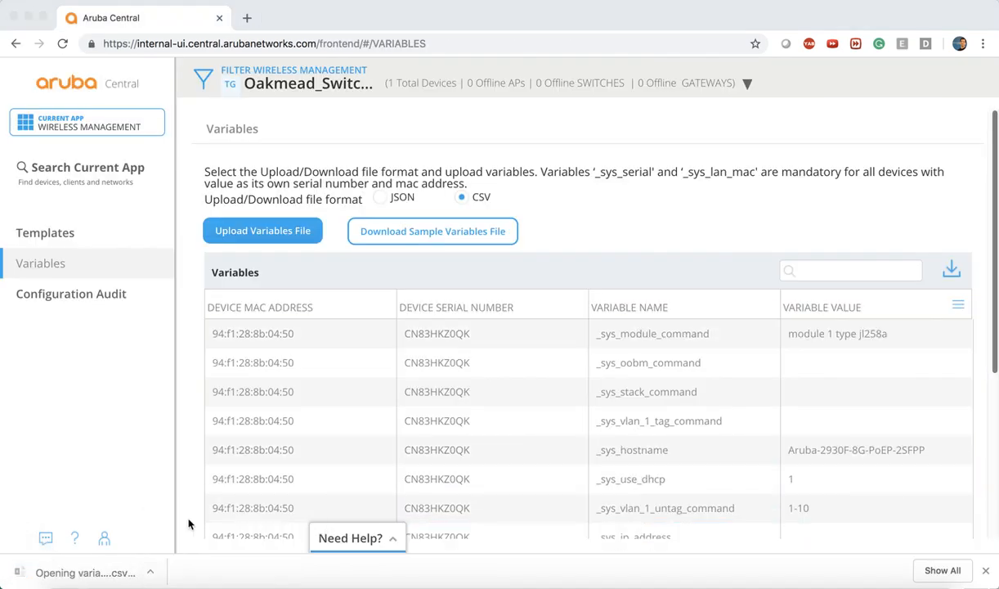
- Autofit the sheet's columns and enter Y in cell C3 under the modified heading
left_click(432, 230)
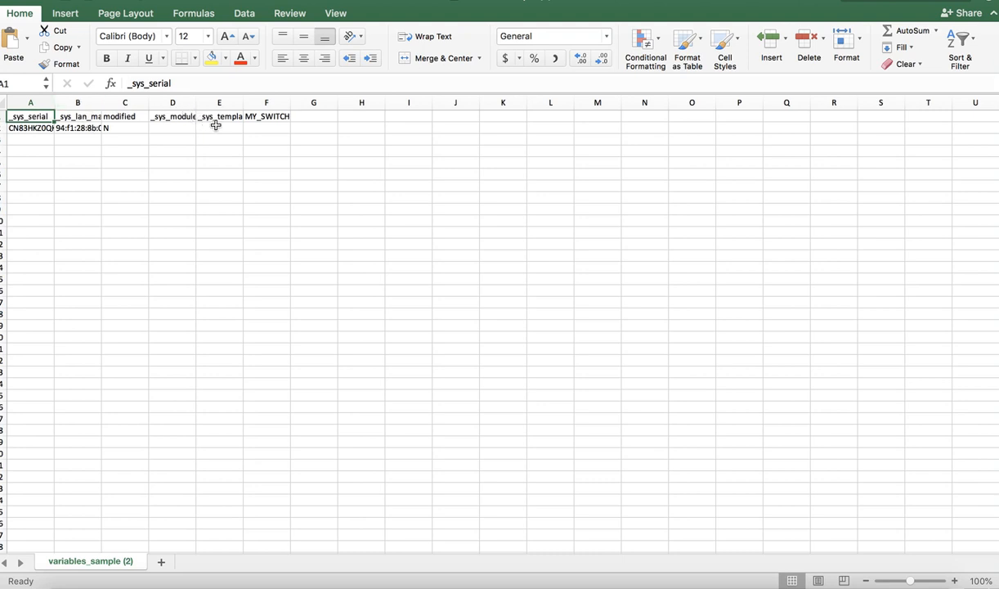
mouse_move(379, 124)
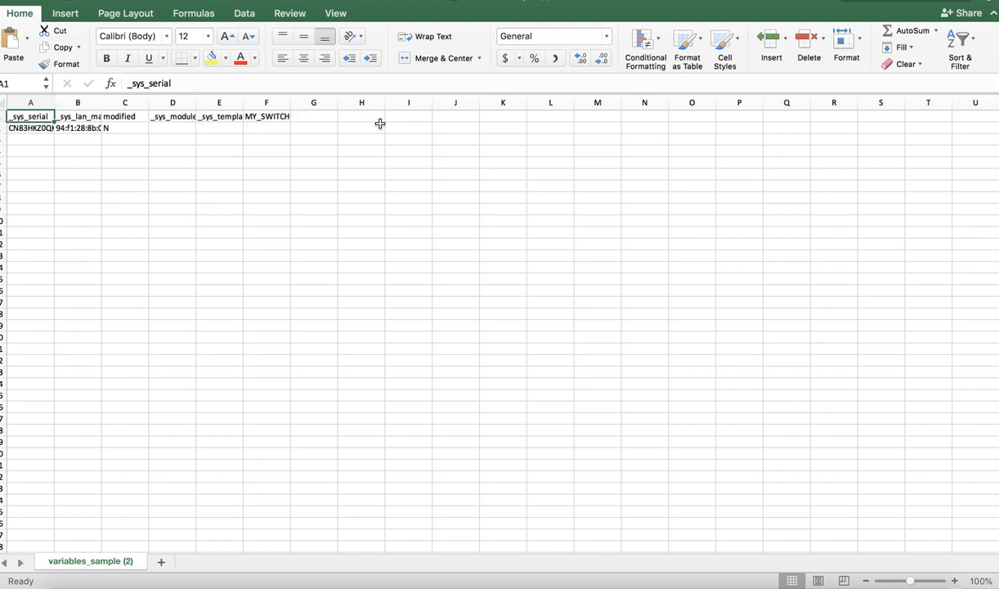
mouse_move(26, 177)
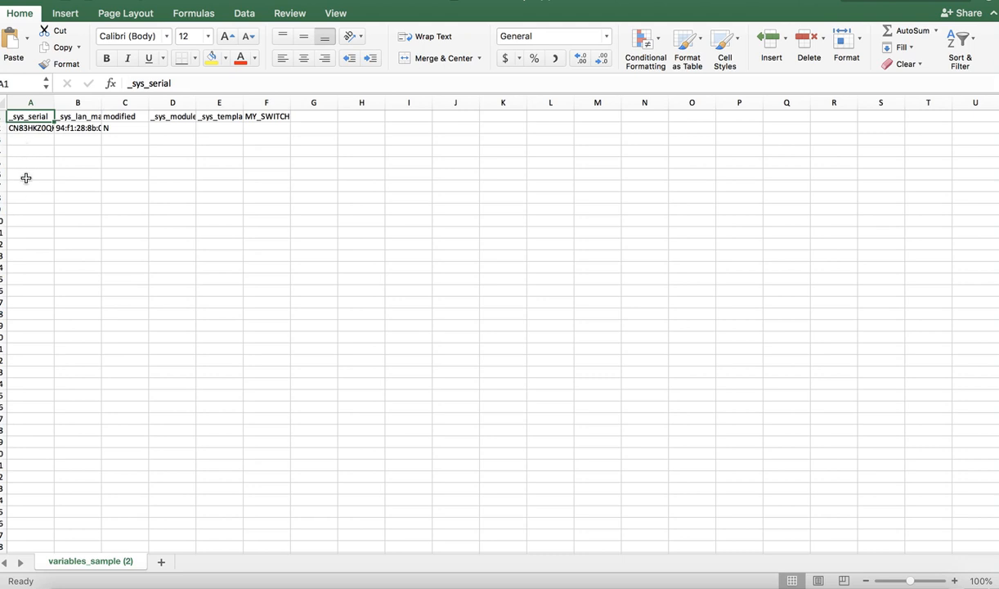
mouse_move(91, 173)
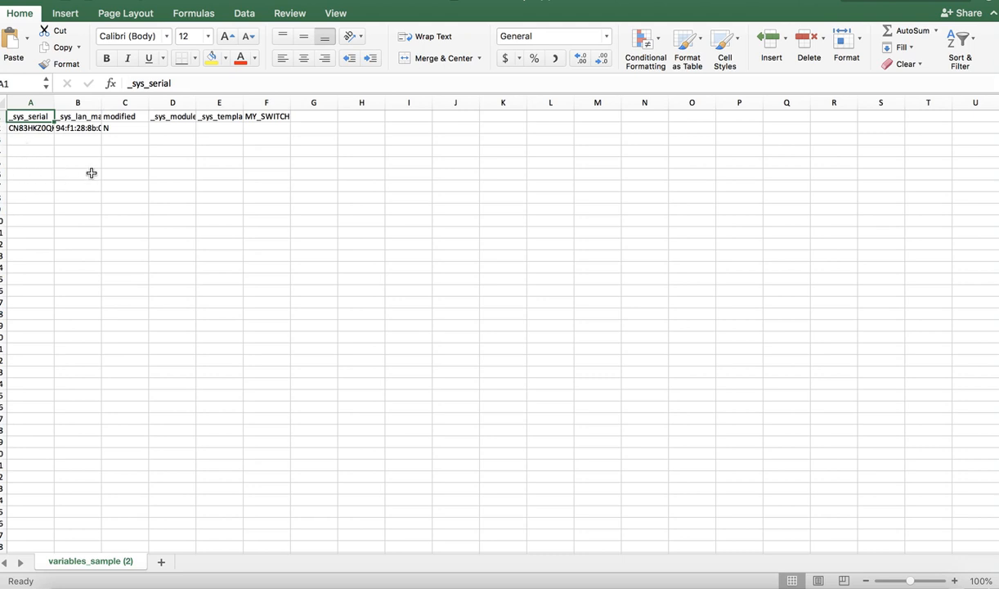
mouse_move(88, 188)
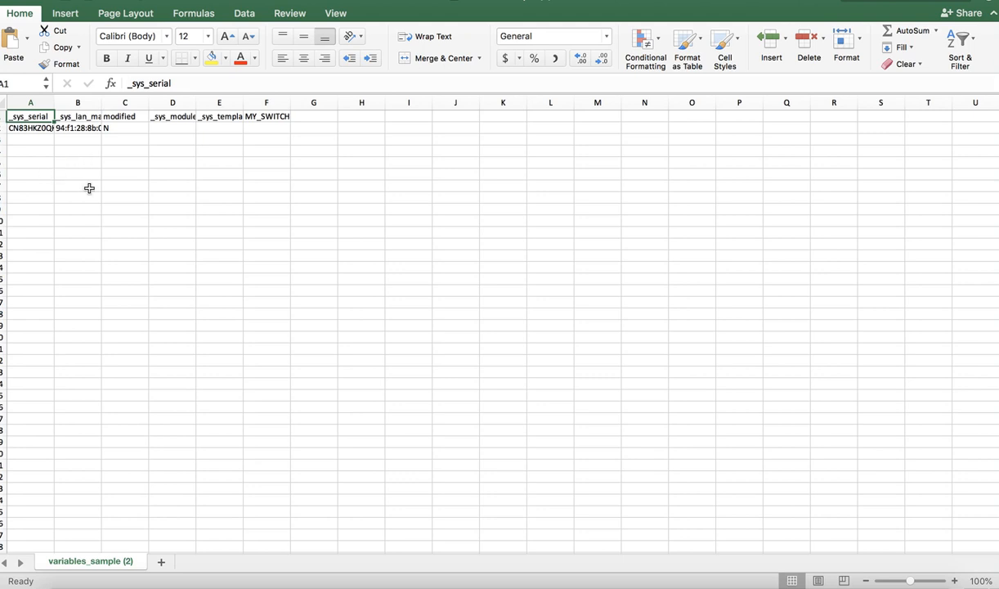
mouse_move(205, 134)
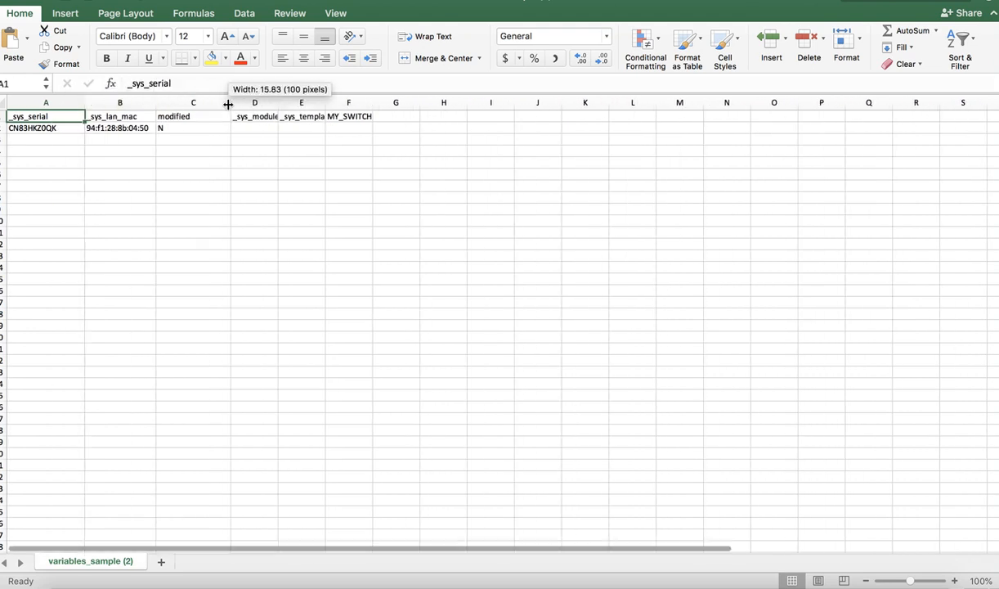
left_click(193, 116)
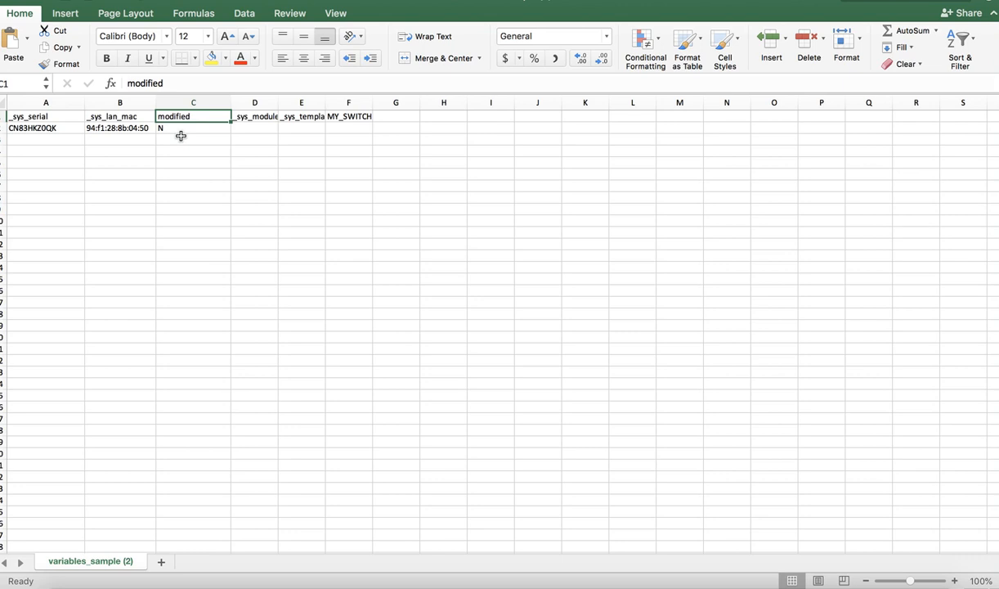
left_click(193, 139)
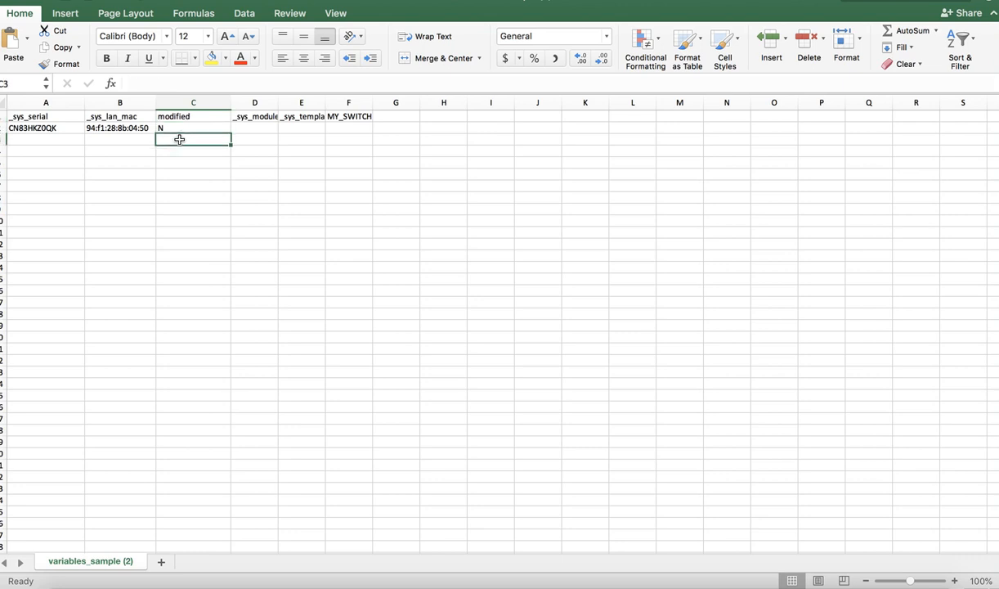
type("Y")
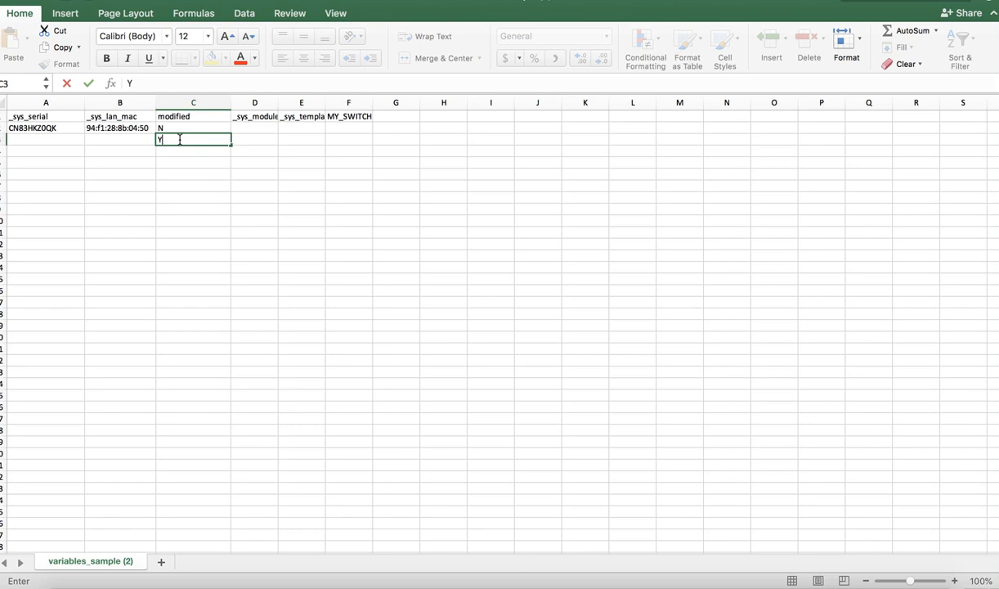
- Enter placeholder rows with serial 'asda', MAC 'sdas', 'rf', marking modified as Y then N
key("enter")
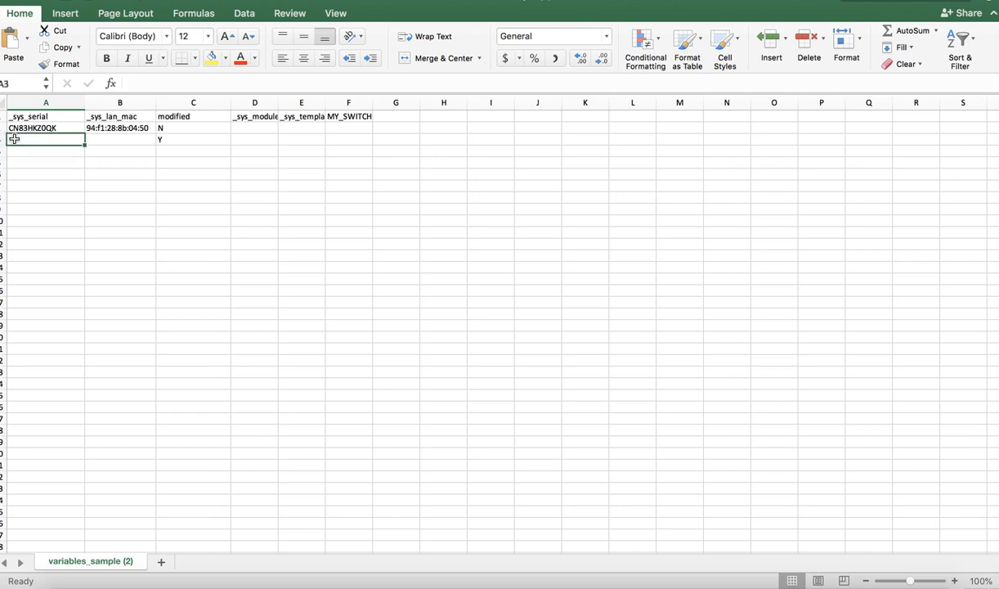
type("asda")
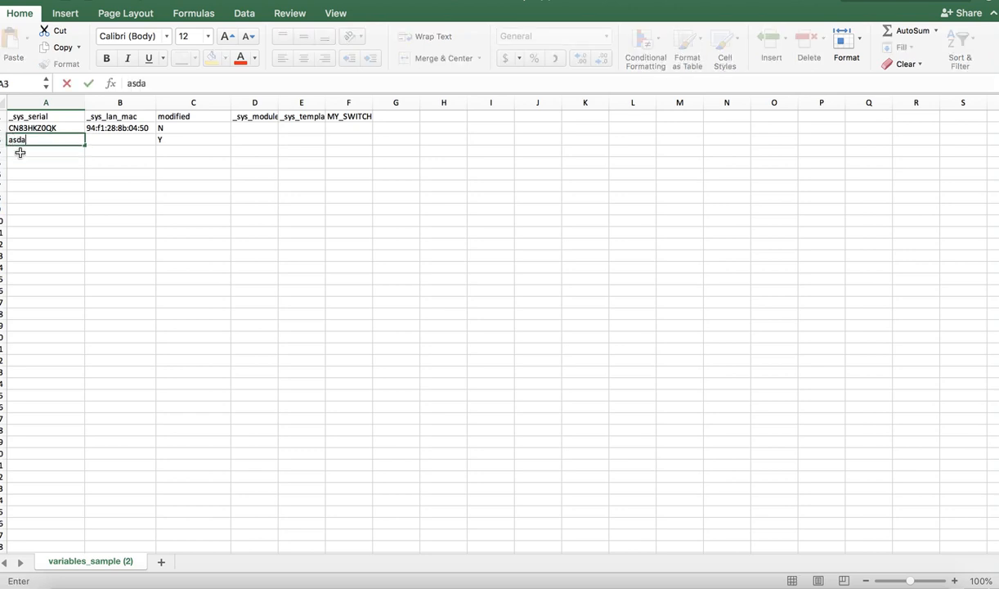
type("sdas")
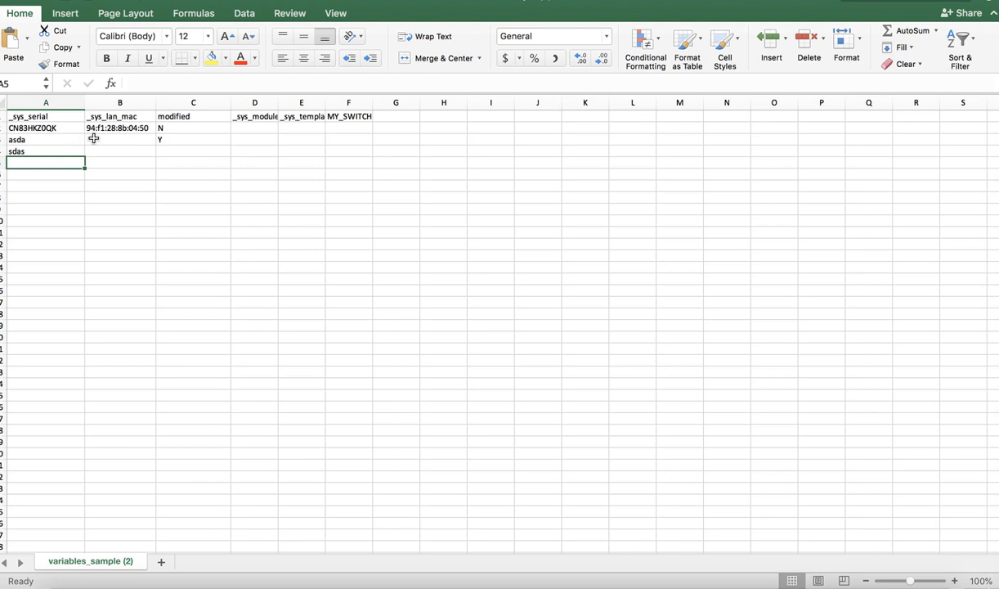
type("rf")
left_click(119, 139)
type("dee")
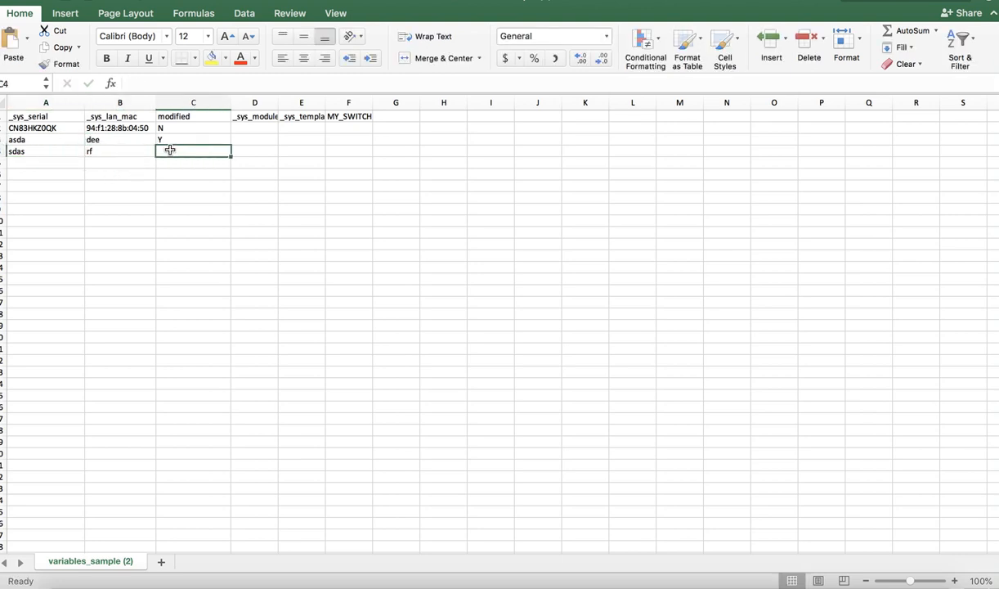
type("N")
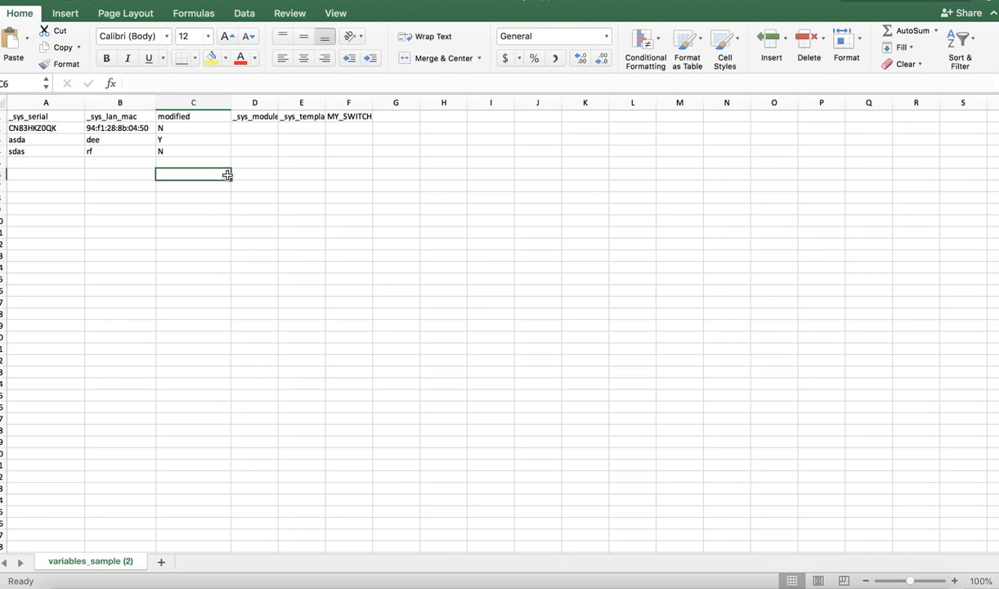
left_click(193, 139)
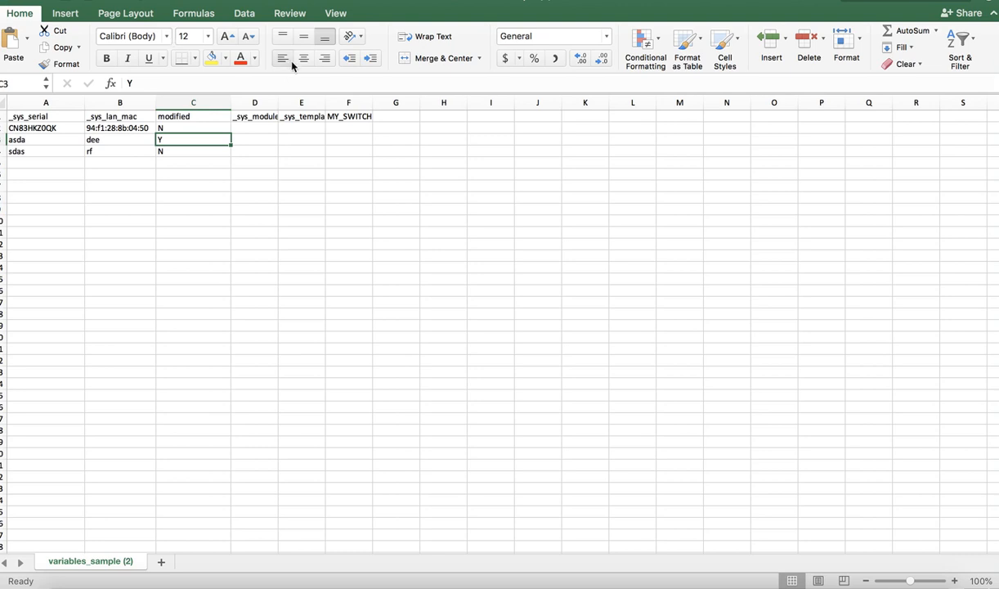
mouse_move(440, 117)
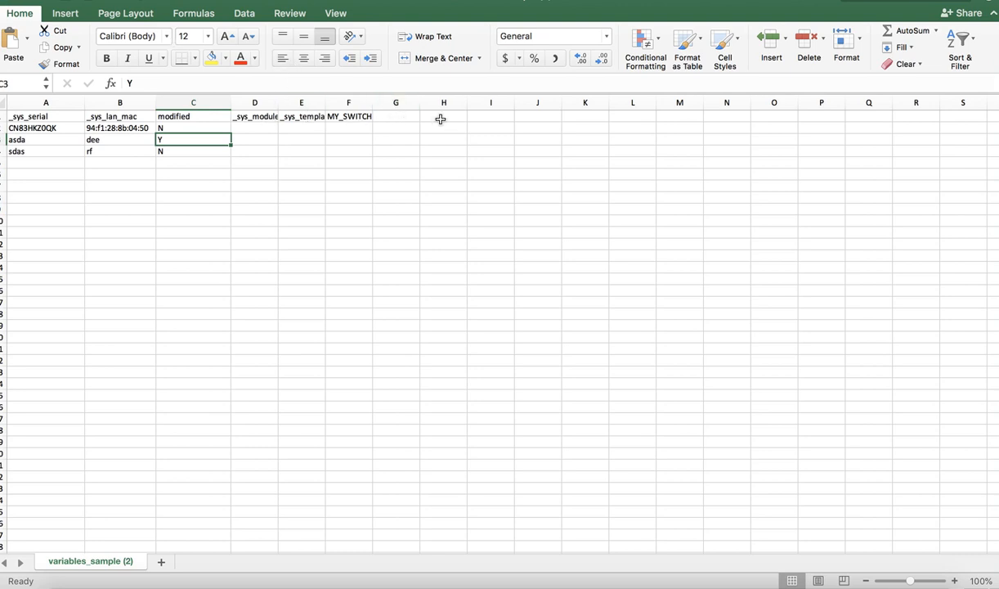
mouse_move(393, 157)
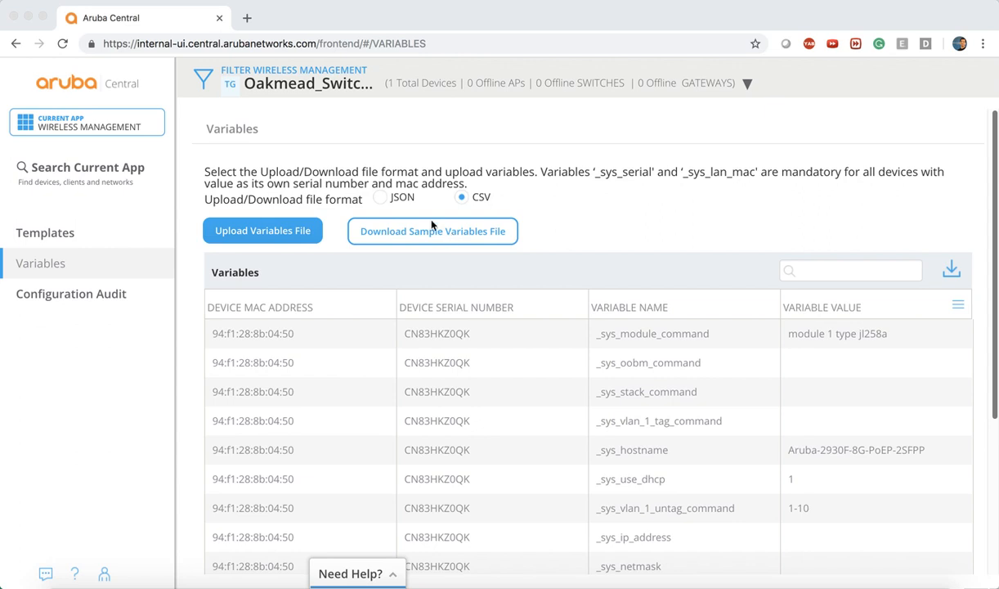
mouse_move(291, 221)
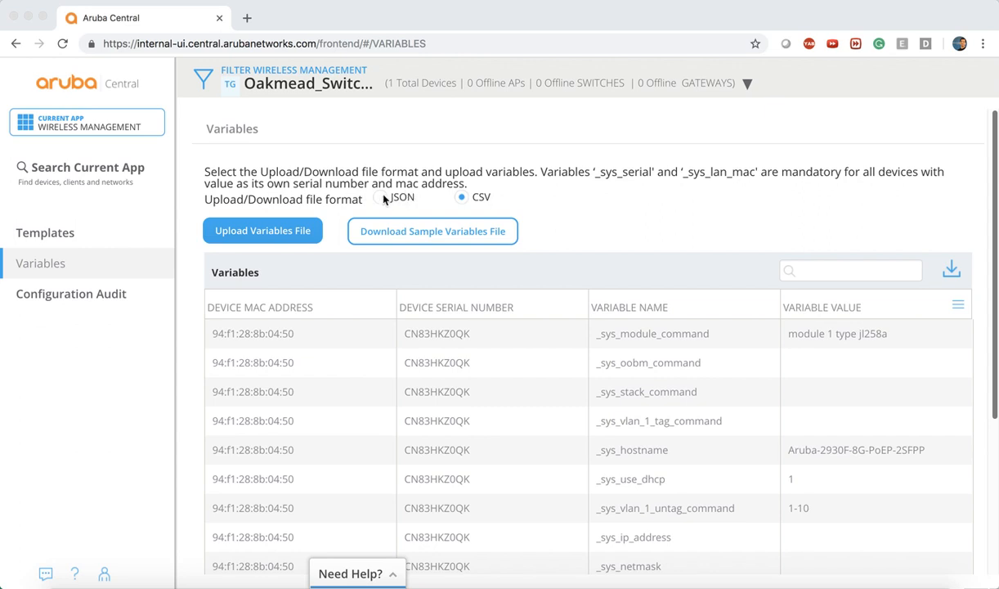
mouse_move(412, 178)
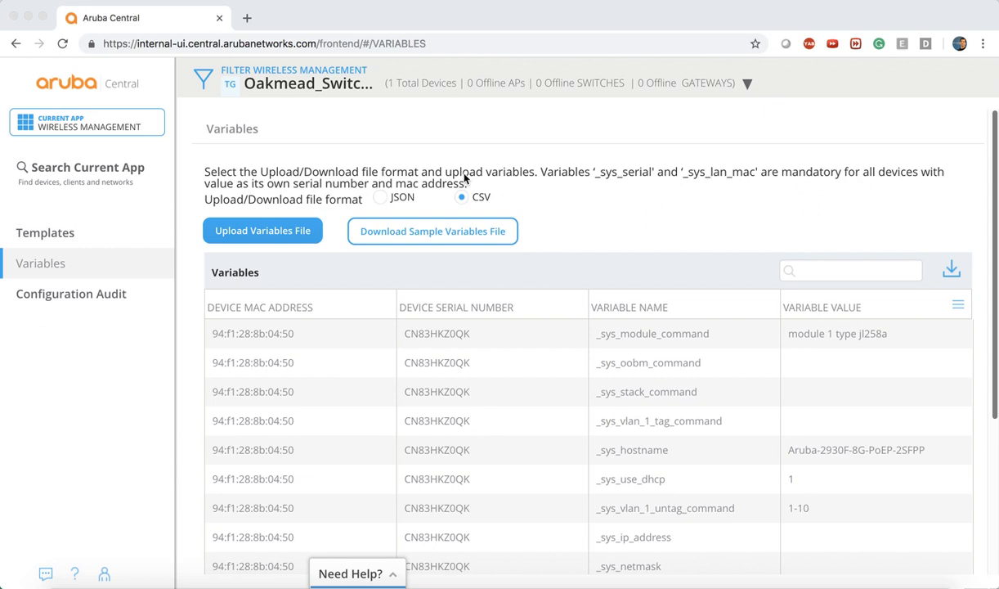
- Scroll the Variables page to view the device variables table
scroll("down", 3)
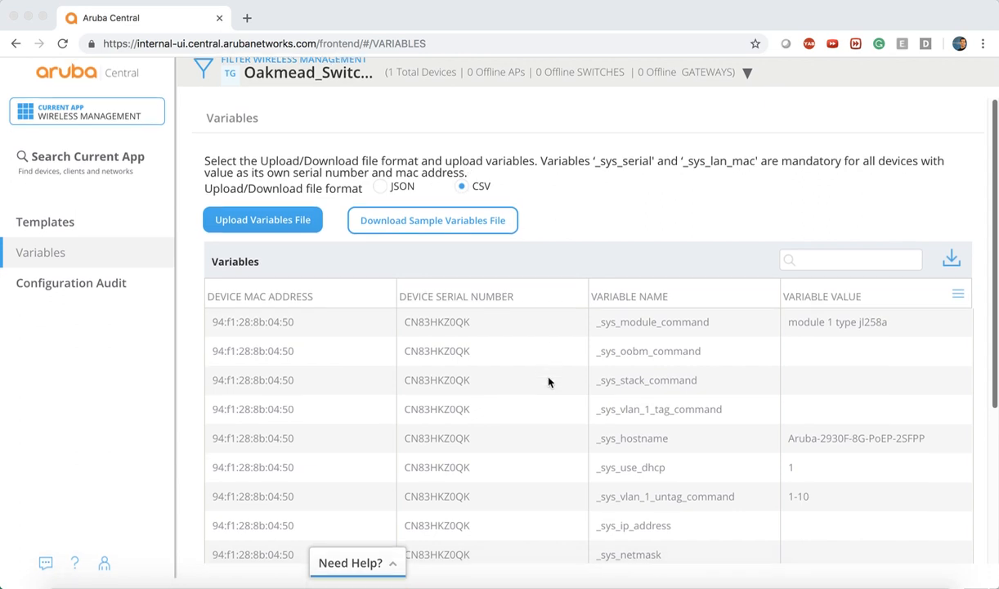